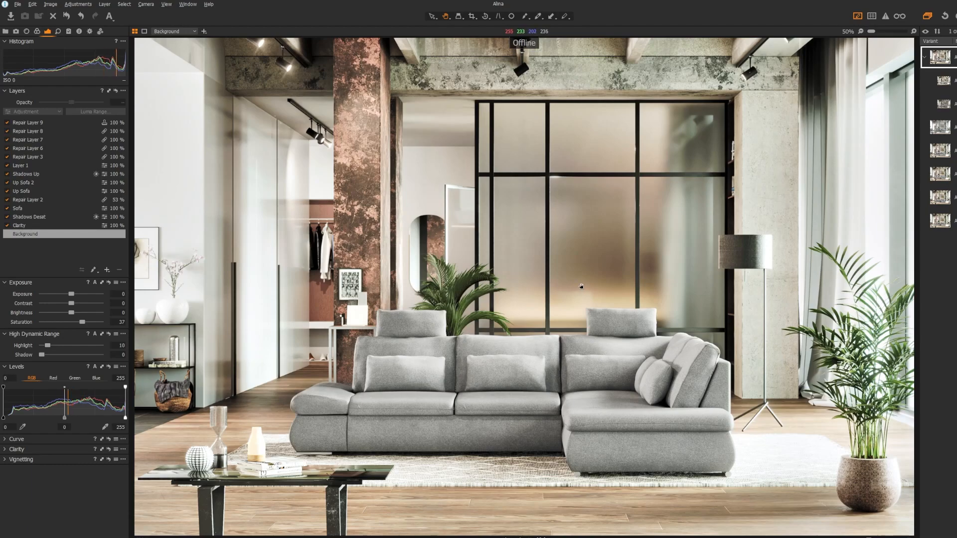
pyautogui.moveTo(376, 493)
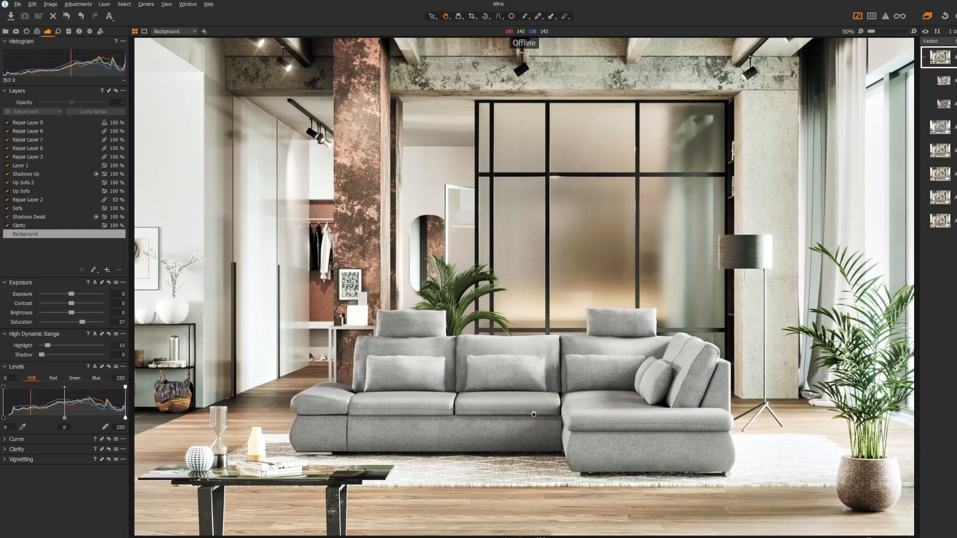
pyautogui.moveTo(752, 242)
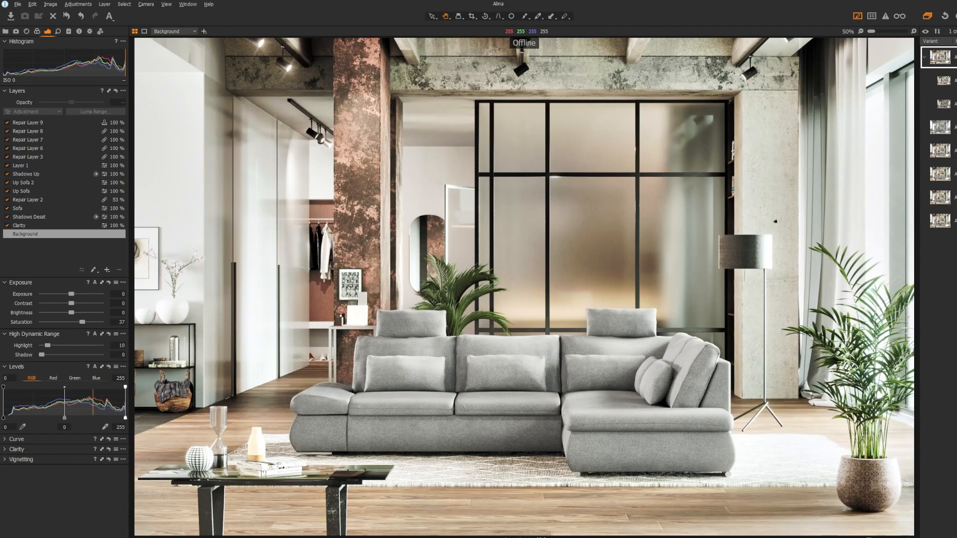
pyautogui.moveTo(940, 137)
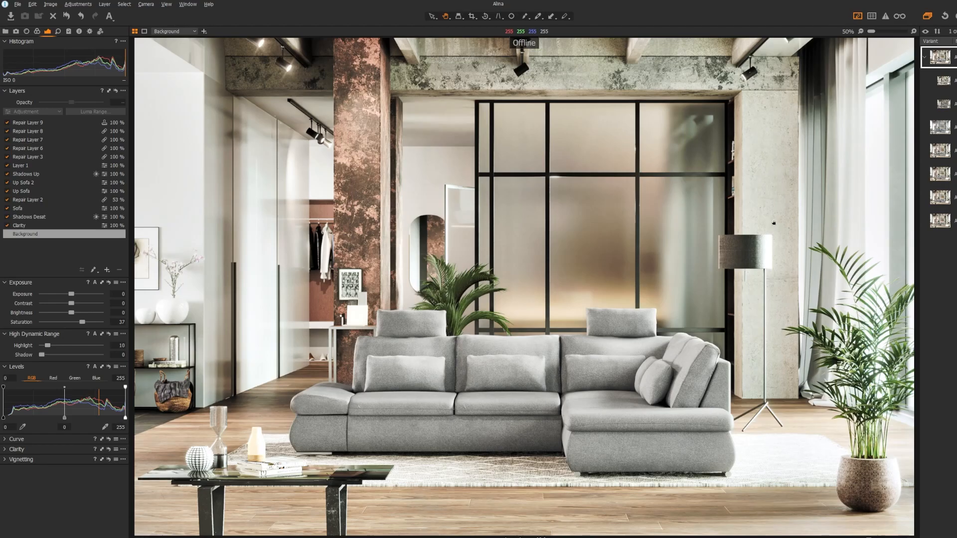
pyautogui.moveTo(779, 238)
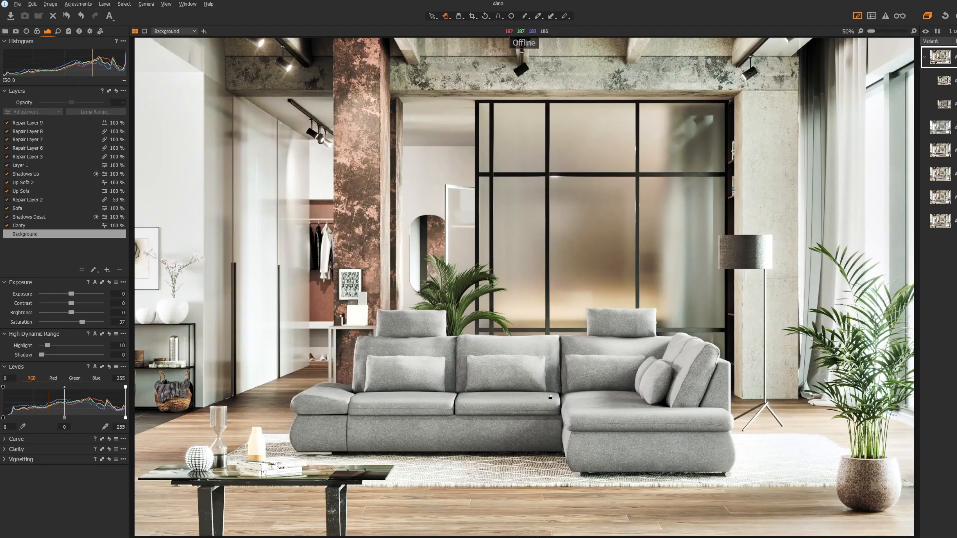
pyautogui.moveTo(583, 370)
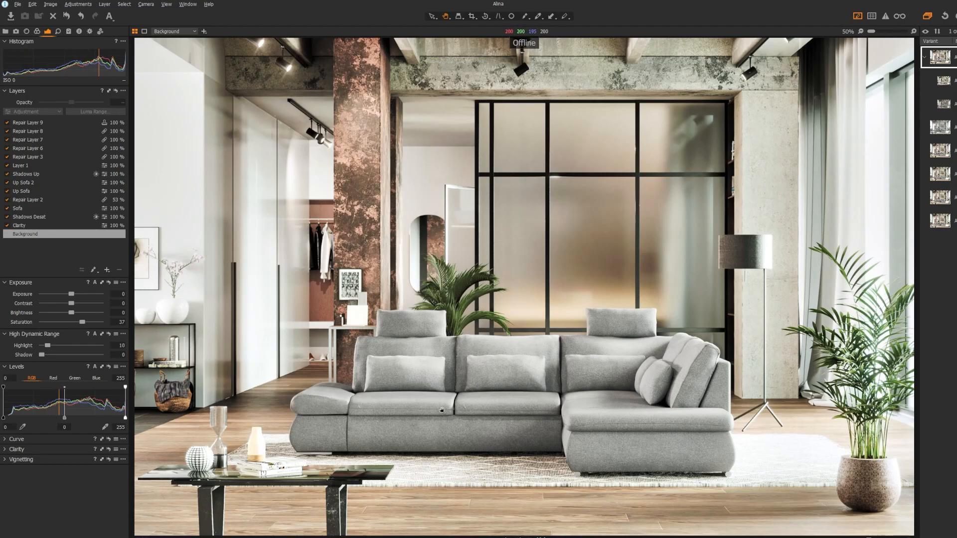
pyautogui.moveTo(468, 403)
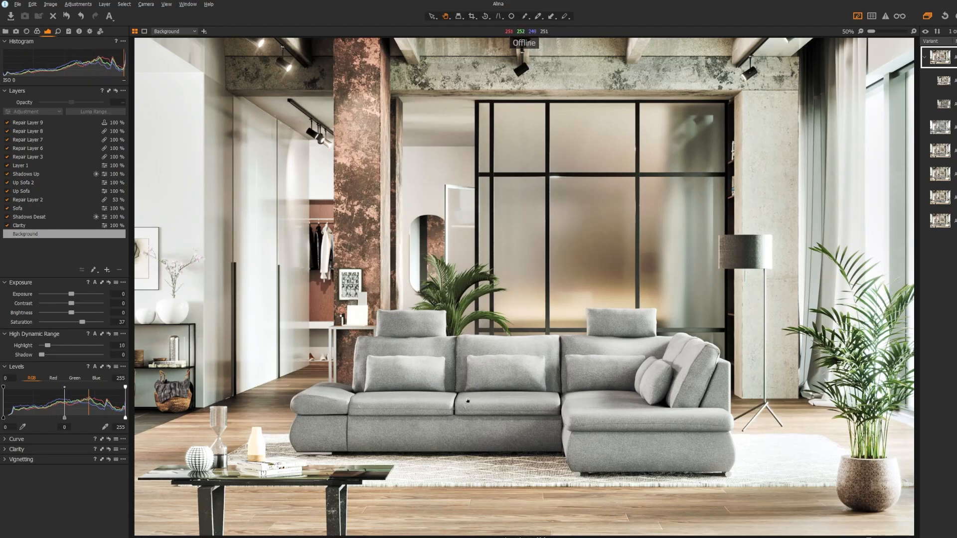
# Step: Select the ungraded loft render variant that carries only its background layer
pyautogui.click(939, 127)
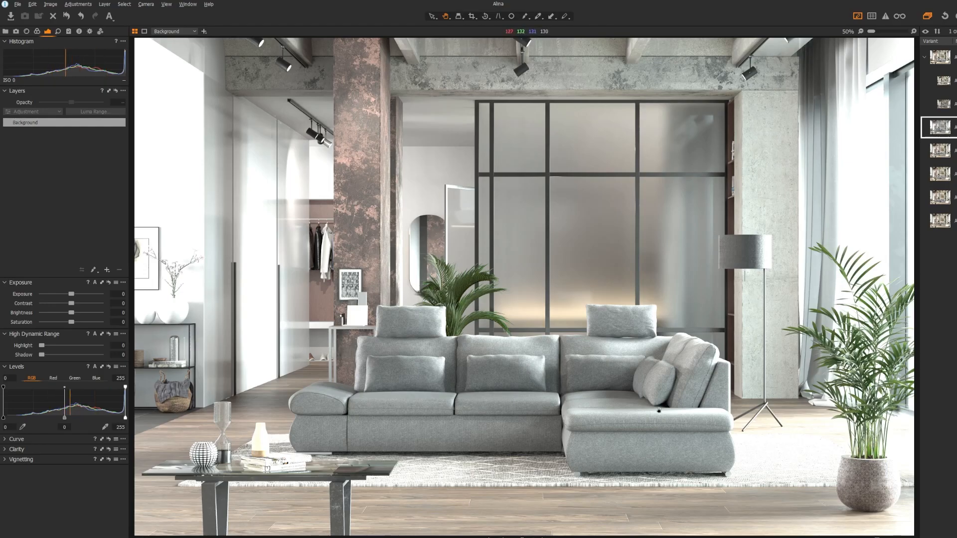
pyautogui.moveTo(540, 401)
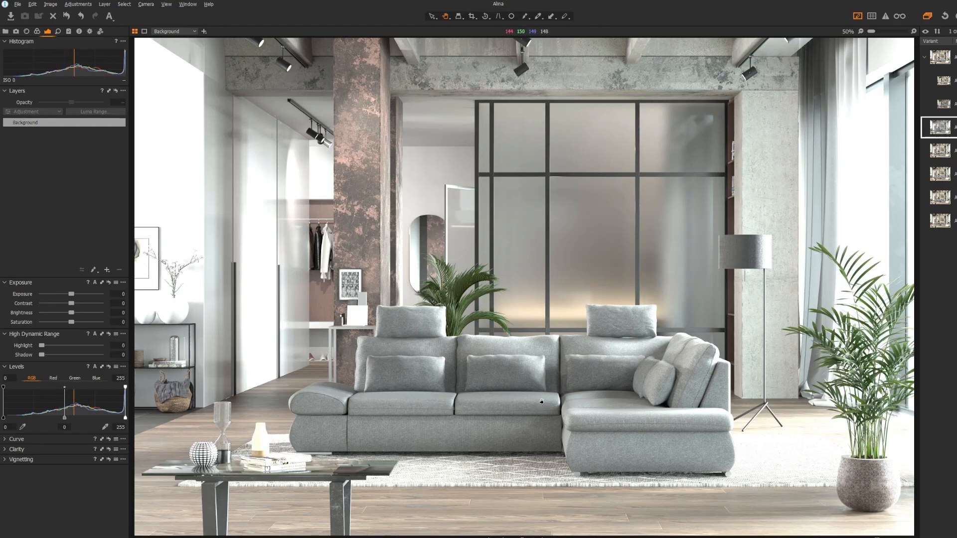
pyautogui.moveTo(472, 412)
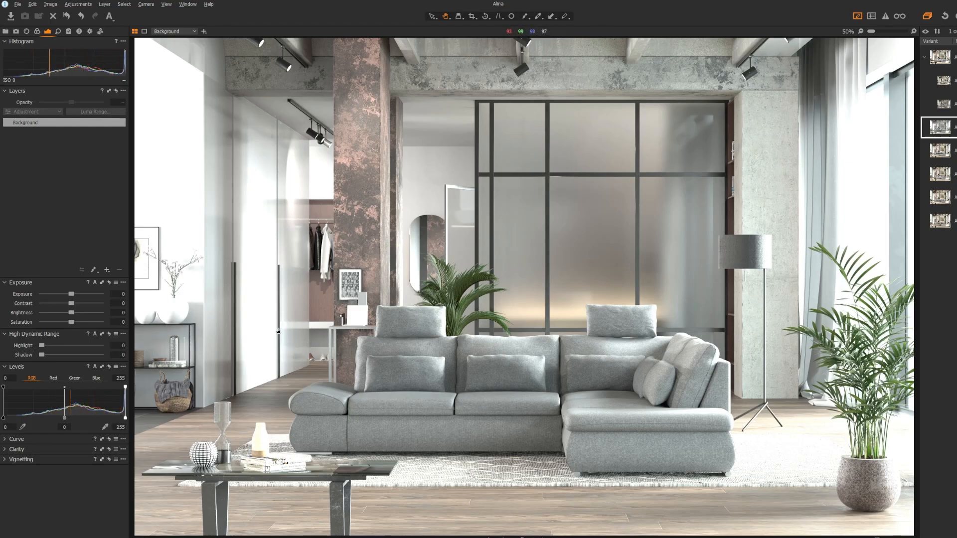
pyautogui.moveTo(386, 215)
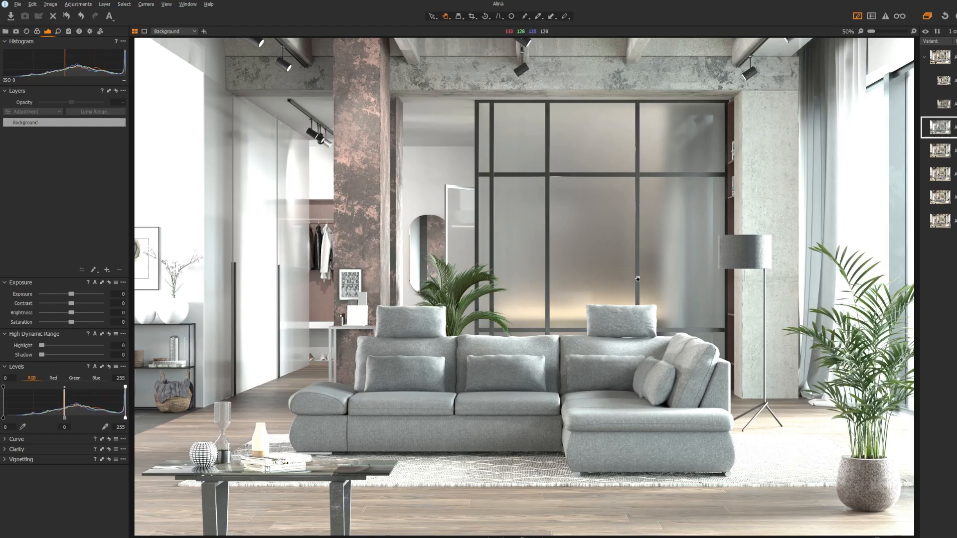
pyautogui.moveTo(474, 297)
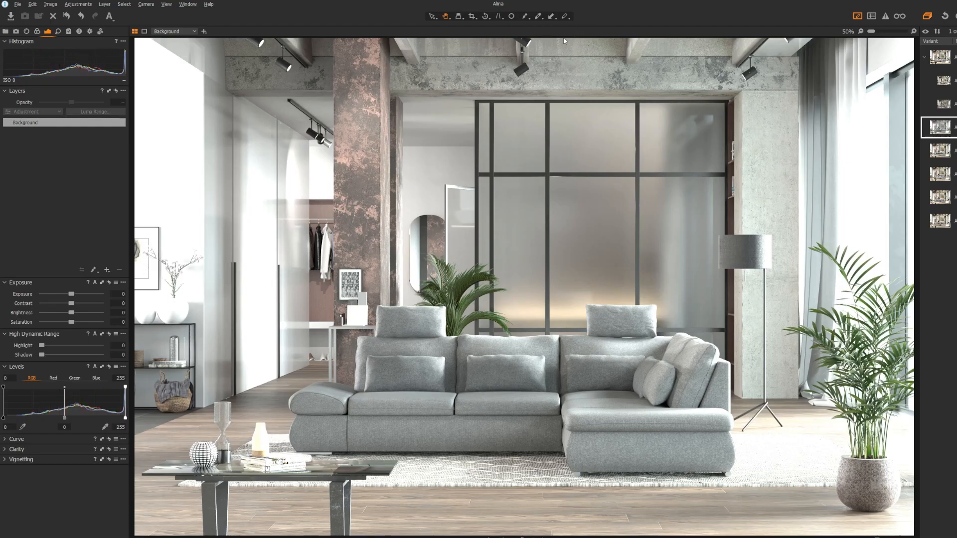
pyautogui.moveTo(604, 31)
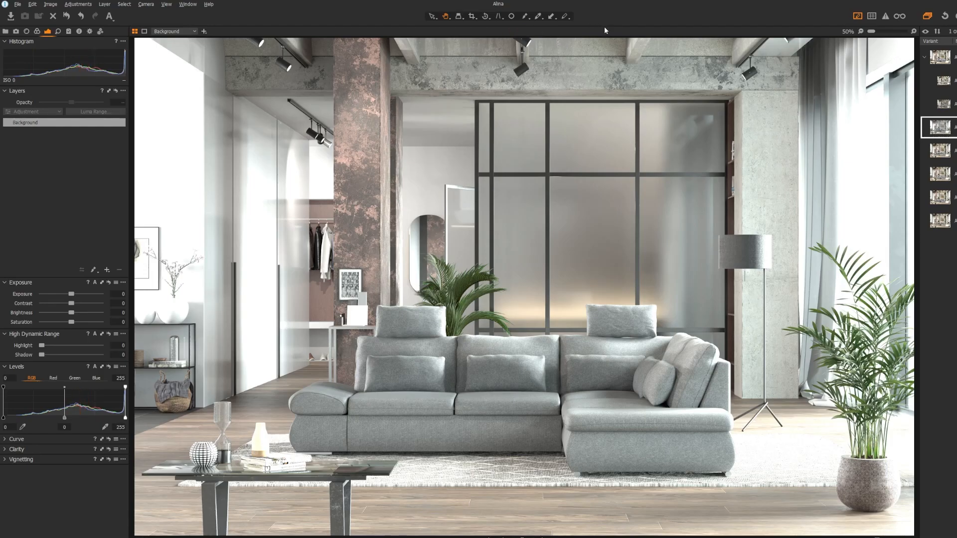
pyautogui.moveTo(307, 361)
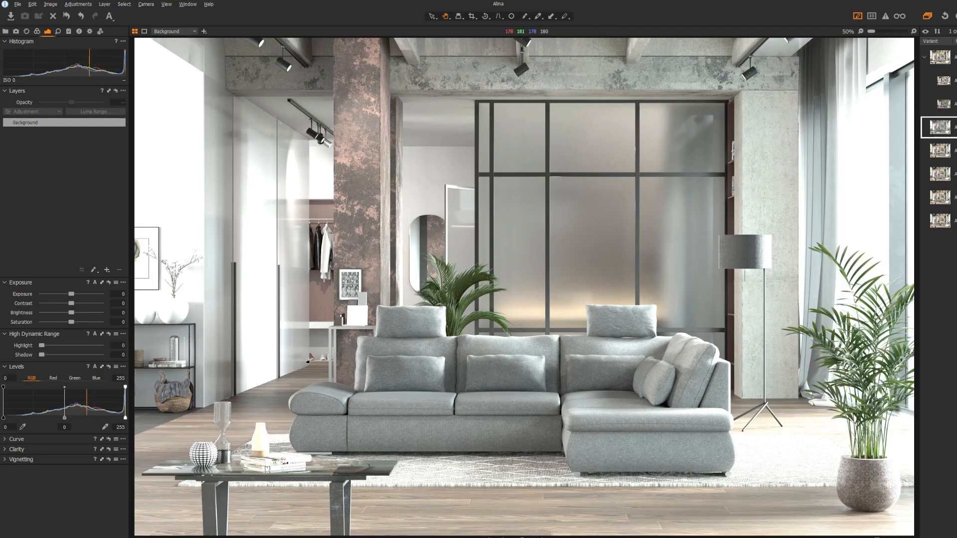
pyautogui.moveTo(874, 164)
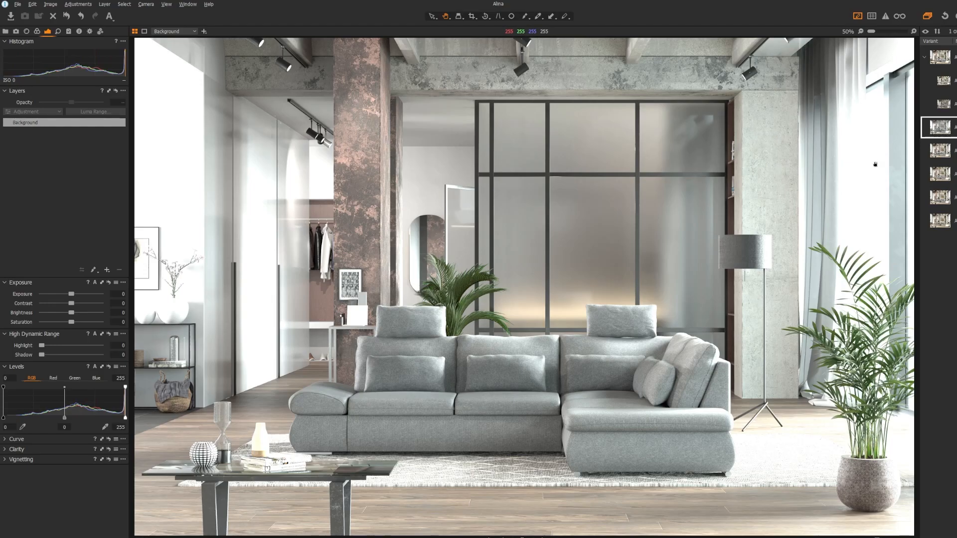
pyautogui.moveTo(860, 210)
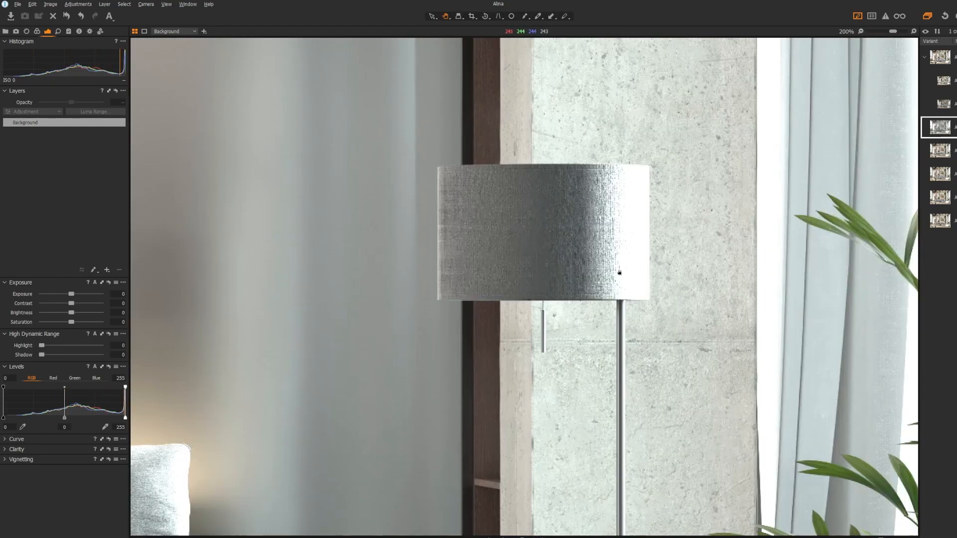
pyautogui.moveTo(635, 248)
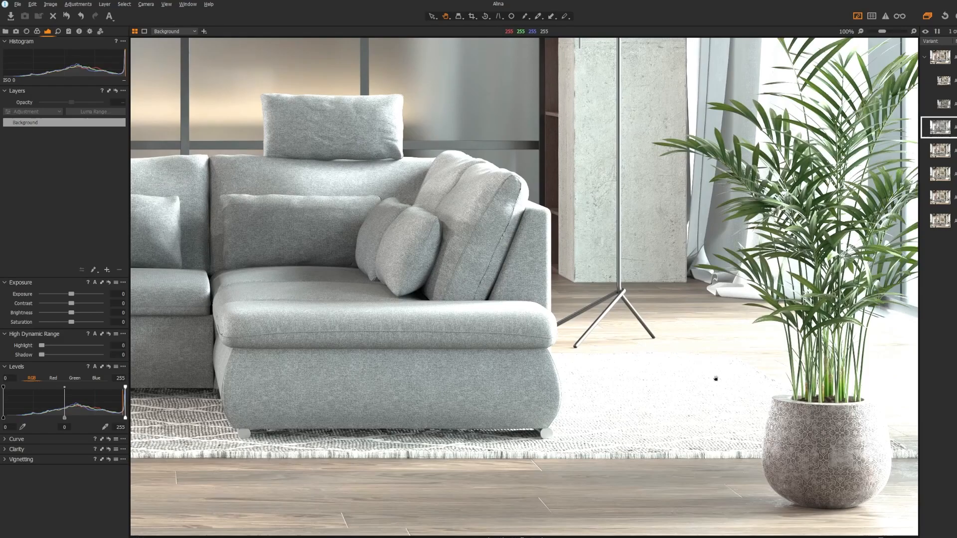
pyautogui.moveTo(698, 316)
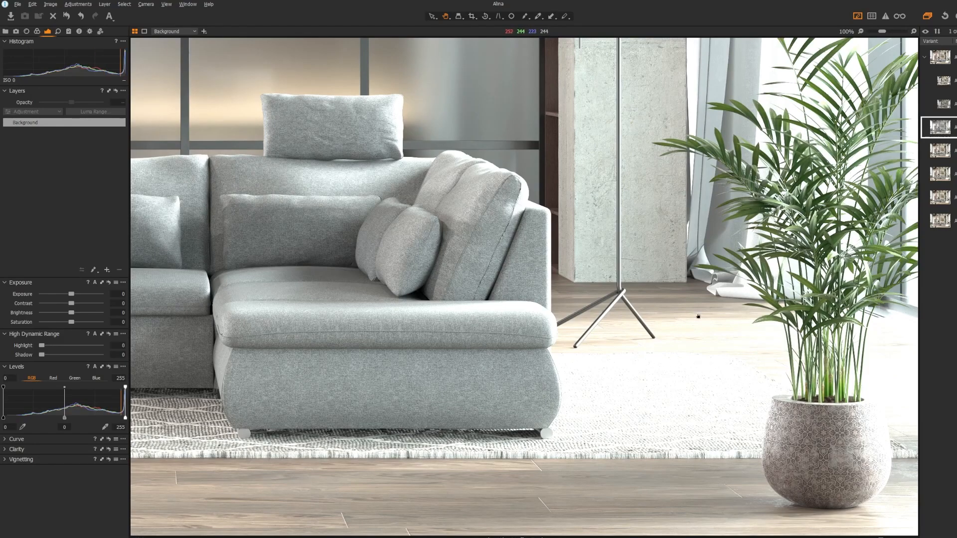
pyautogui.moveTo(703, 374)
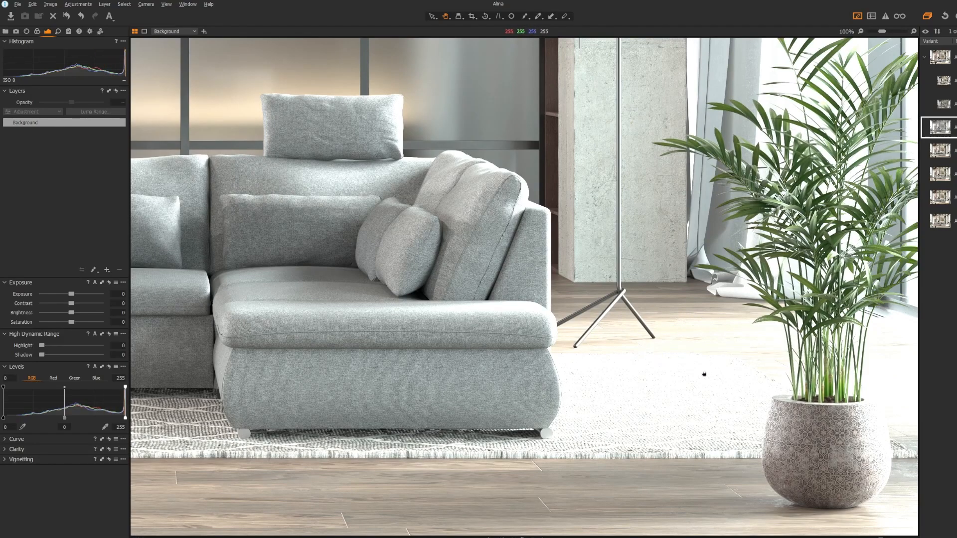
pyautogui.moveTo(644, 414)
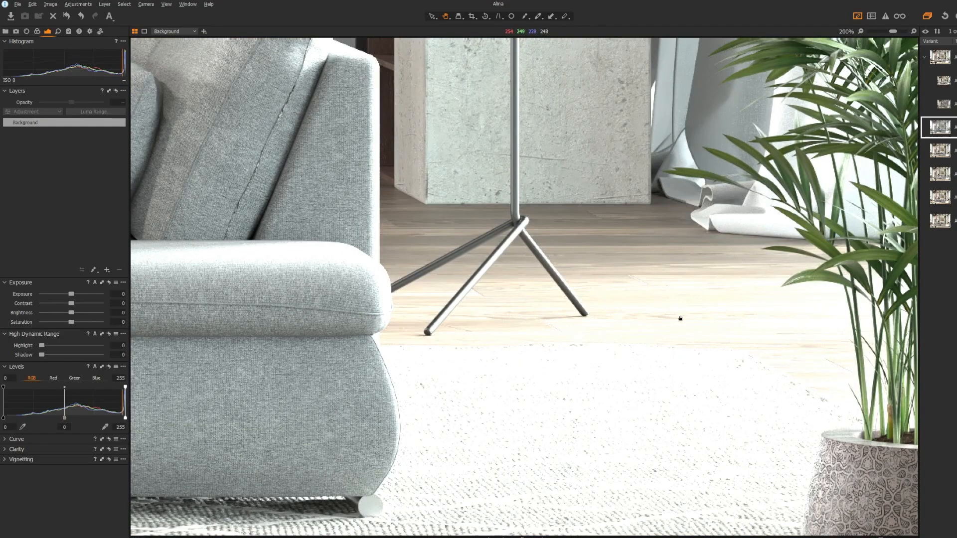
pyautogui.moveTo(666, 305)
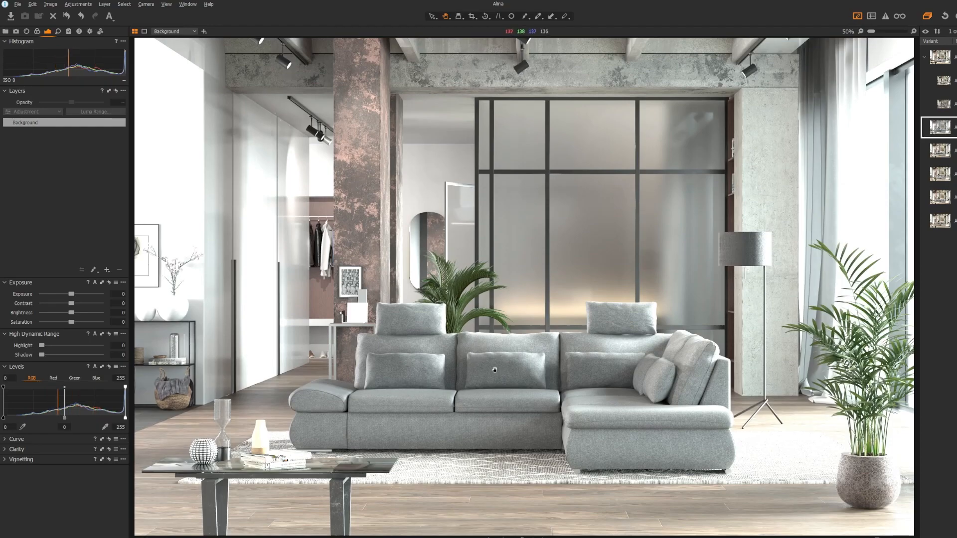
pyautogui.moveTo(663, 305)
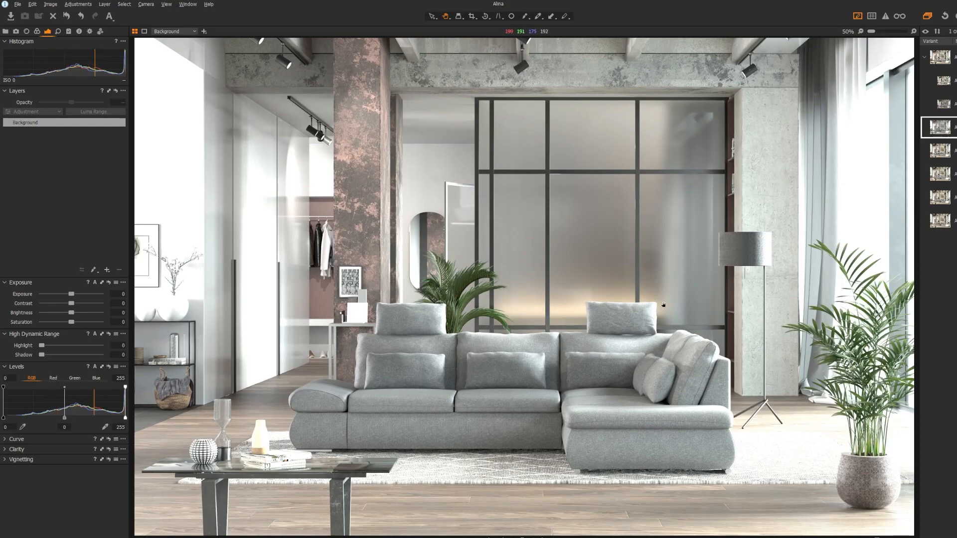
pyautogui.moveTo(674, 282)
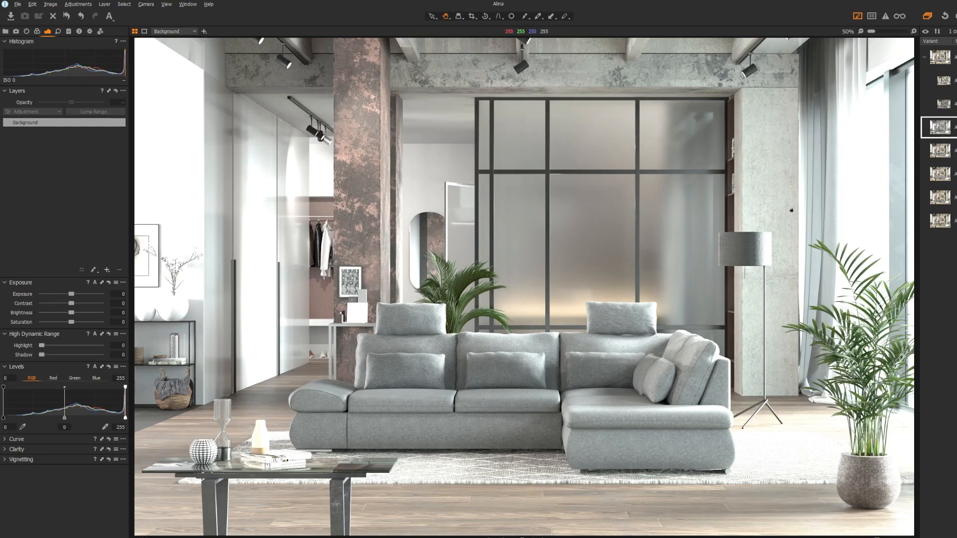
pyautogui.moveTo(747, 195)
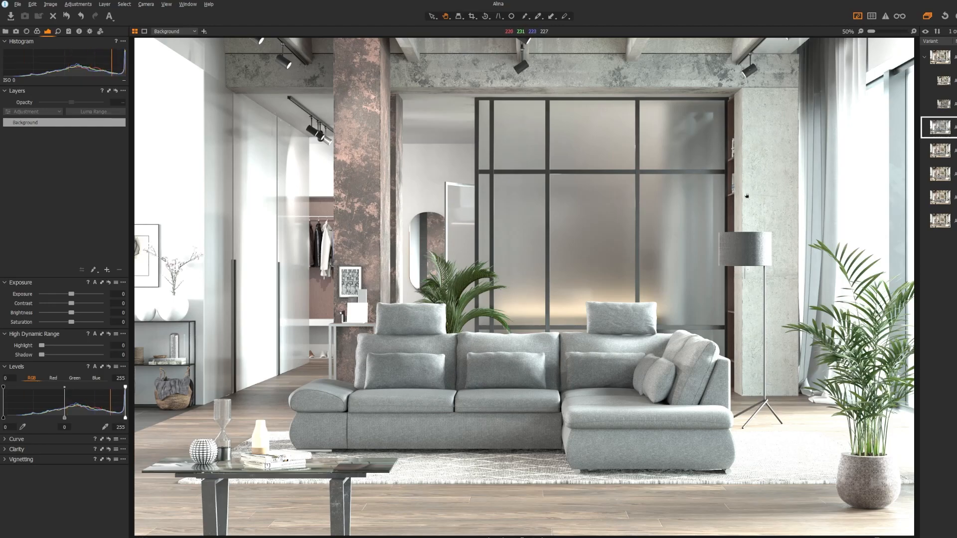
pyautogui.moveTo(744, 191)
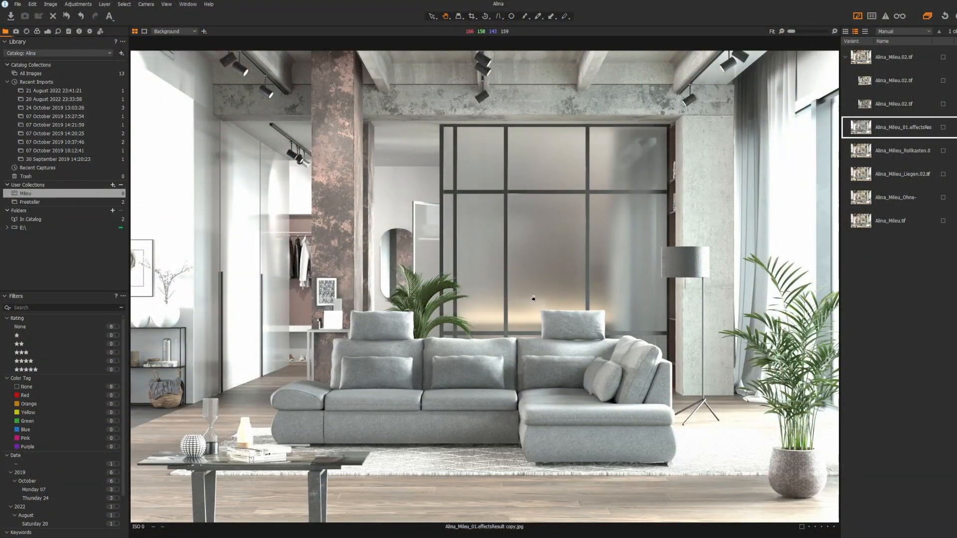
pyautogui.moveTo(411, 245)
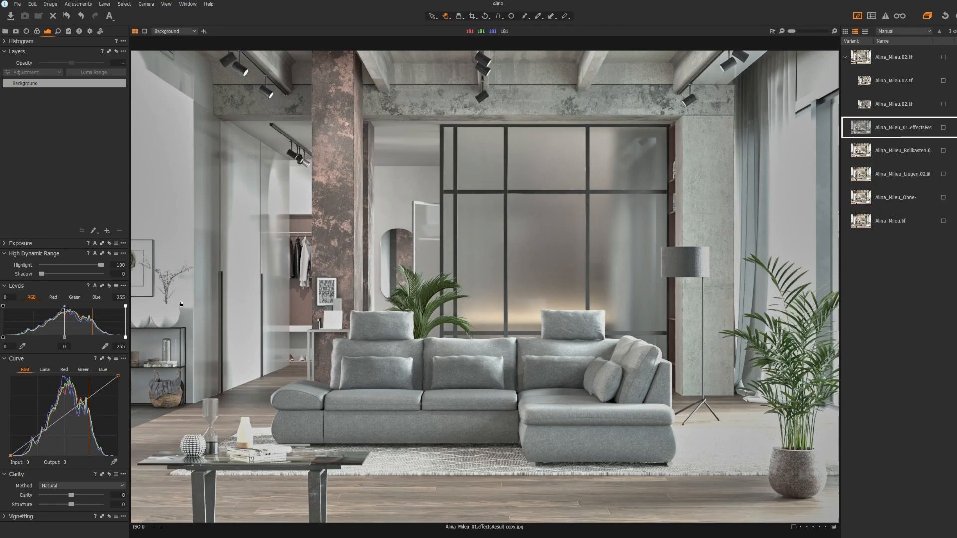
pyautogui.moveTo(553, 309)
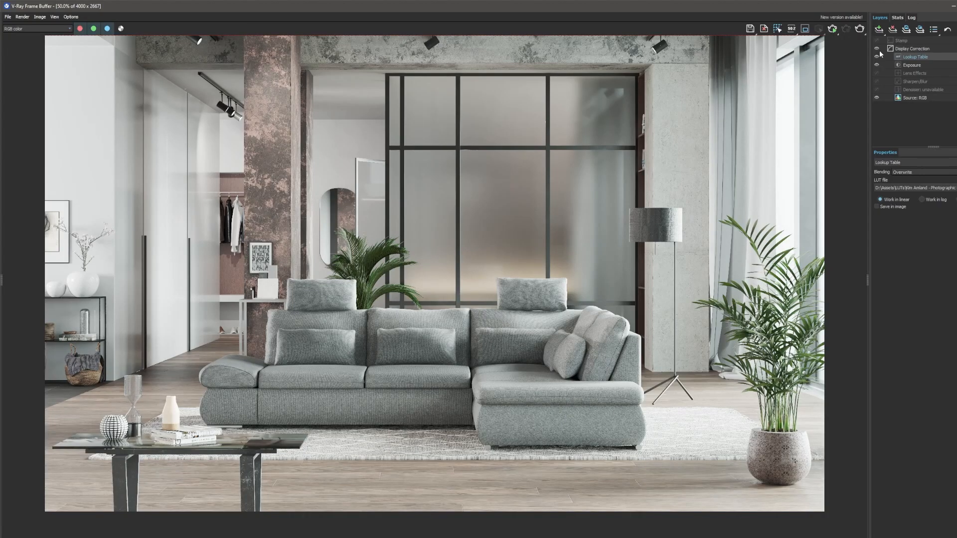
# Step: Disable the lookup table correction and show the Exposure layer's Highlight Burn settings
pyautogui.click(877, 56)
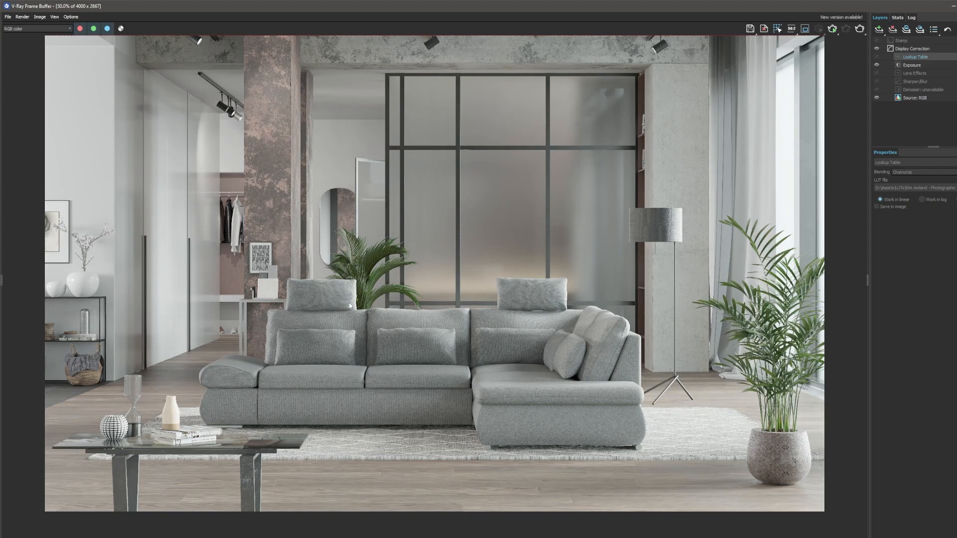
pyautogui.moveTo(498, 322)
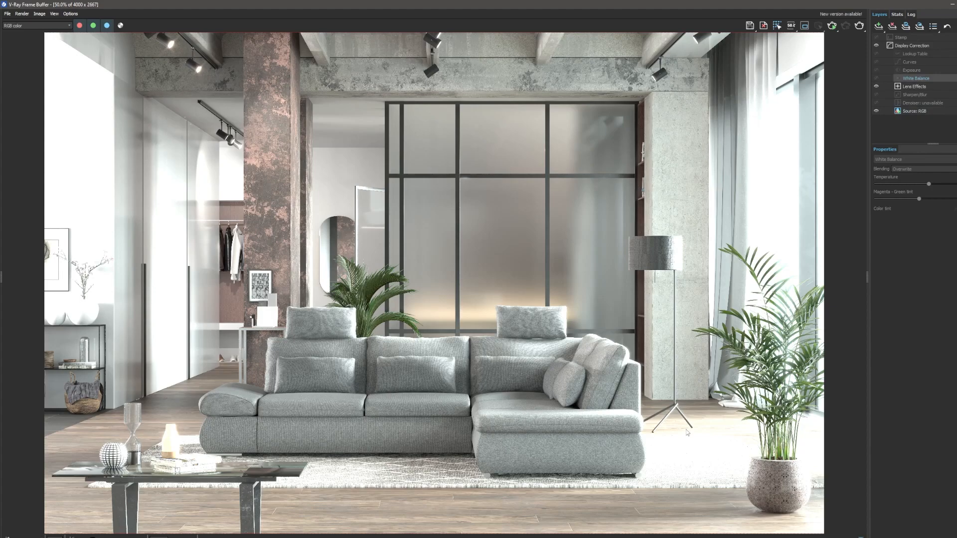
pyautogui.moveTo(692, 443)
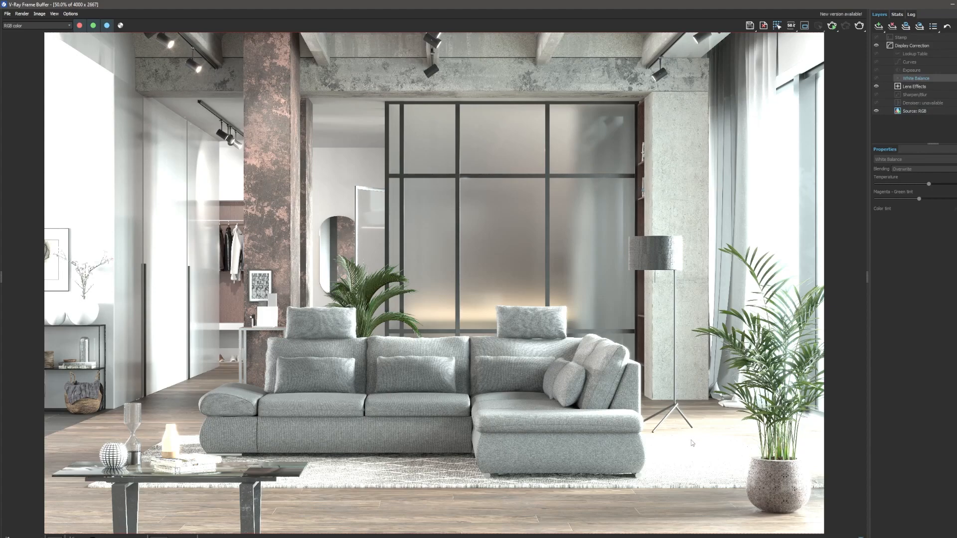
pyautogui.click(912, 70)
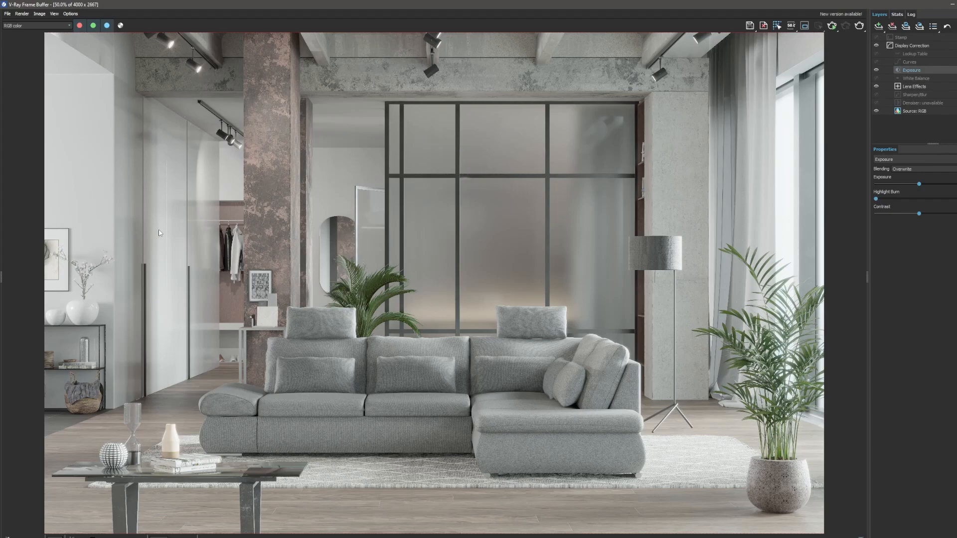
pyautogui.moveTo(161, 237)
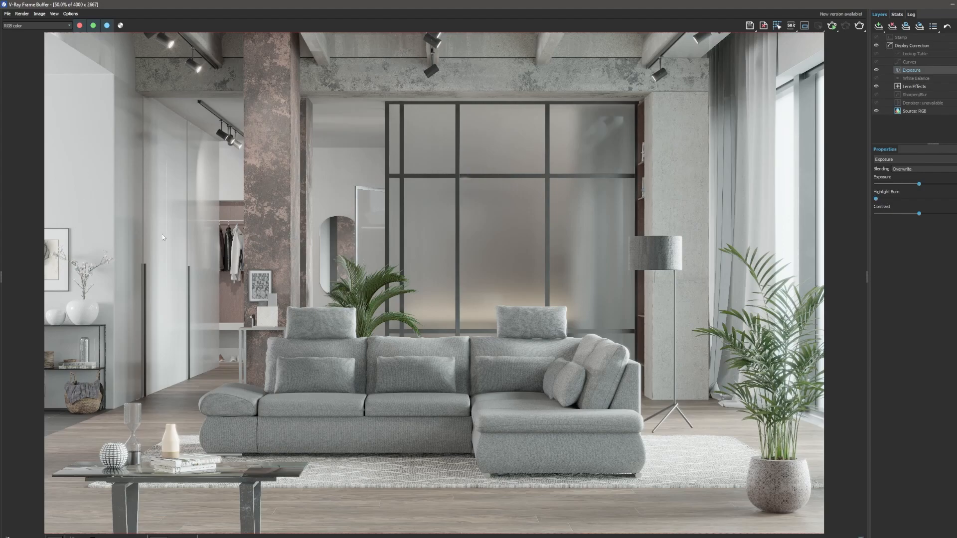
pyautogui.moveTo(161, 243)
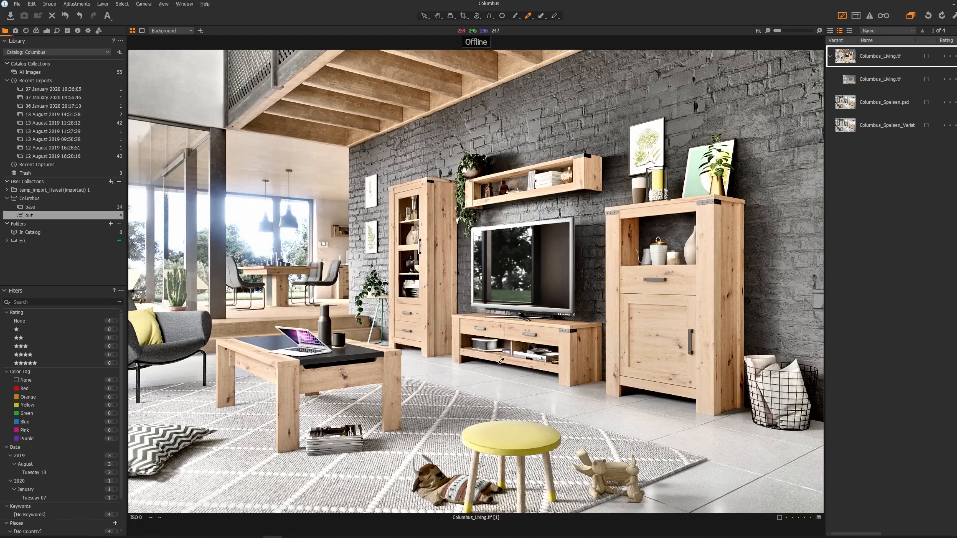
pyautogui.moveTo(844, 177)
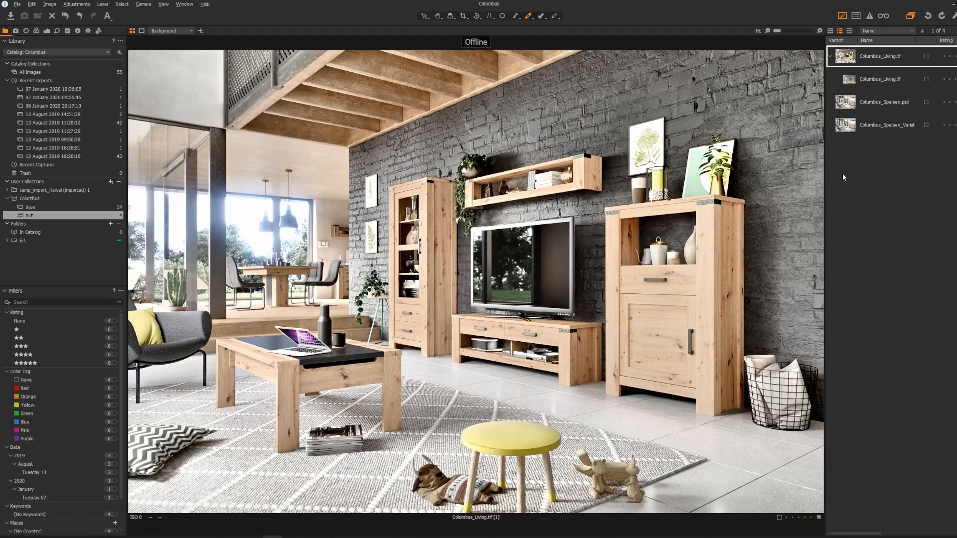
pyautogui.moveTo(537, 408)
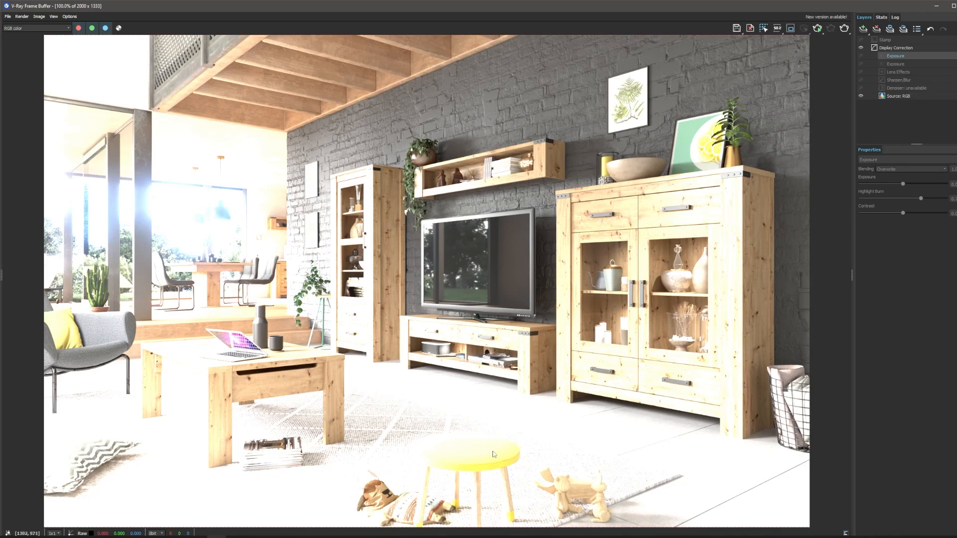
# Step: Inspect the source RGB render, view the flatter second Columbus_Living.tif variant, and enable the highlight-compressing exposure correction
pyautogui.click(898, 96)
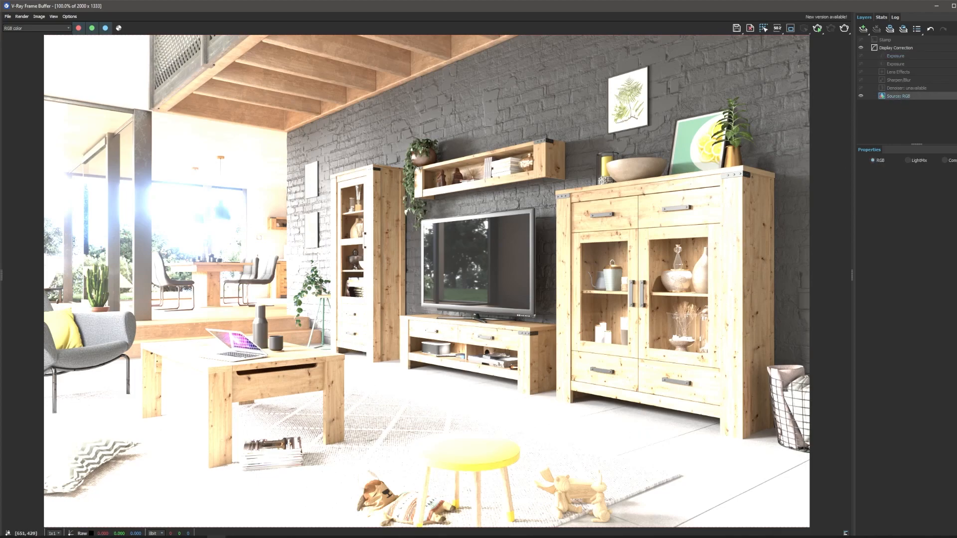
pyautogui.moveTo(530, 373)
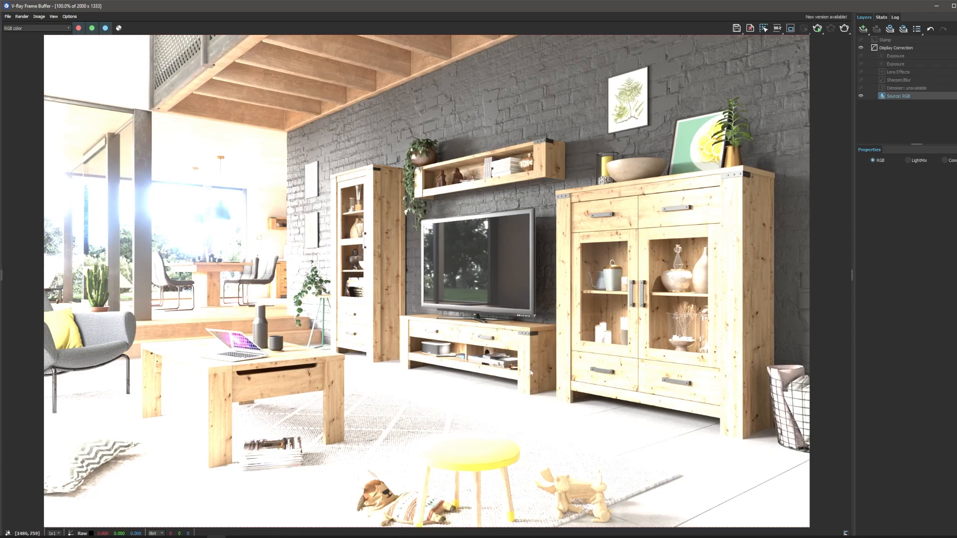
pyautogui.moveTo(348, 298)
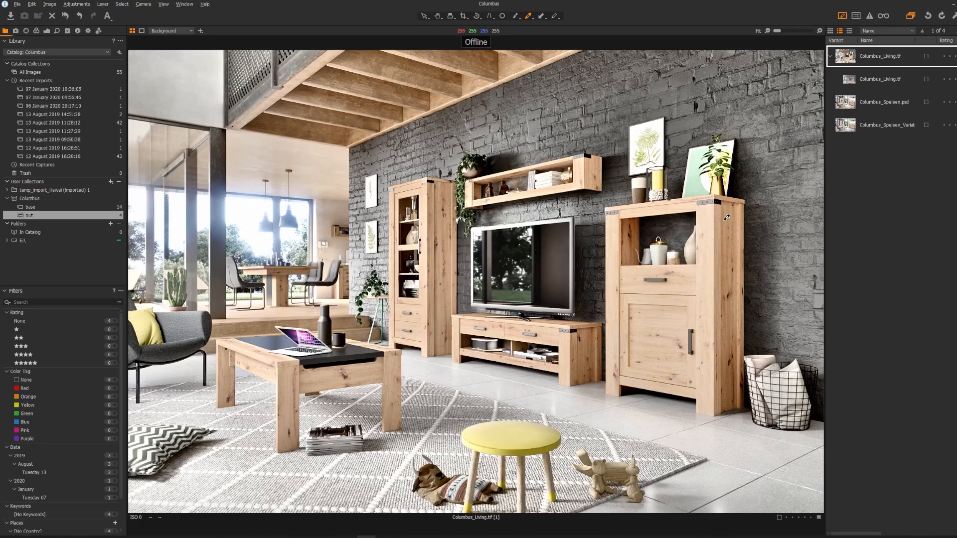
pyautogui.click(880, 79)
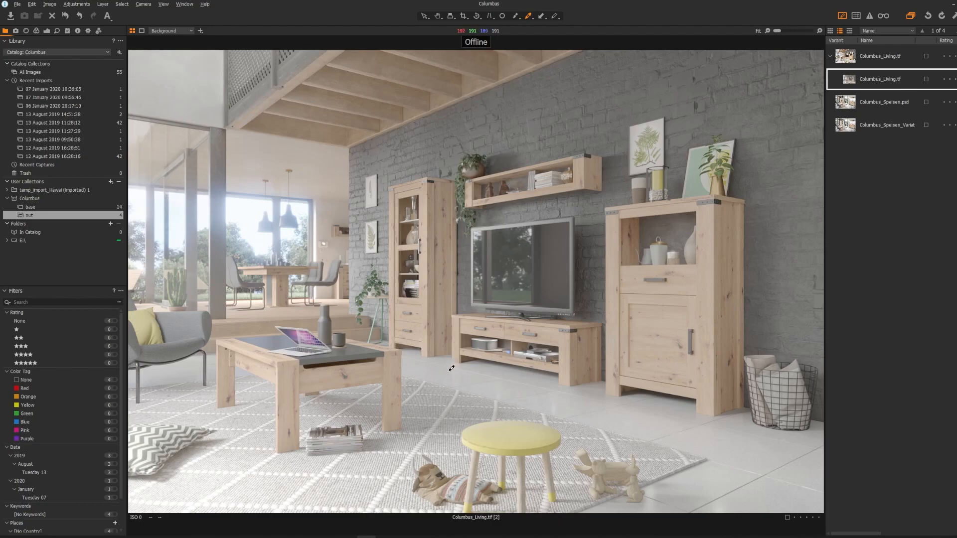
pyautogui.moveTo(367, 210)
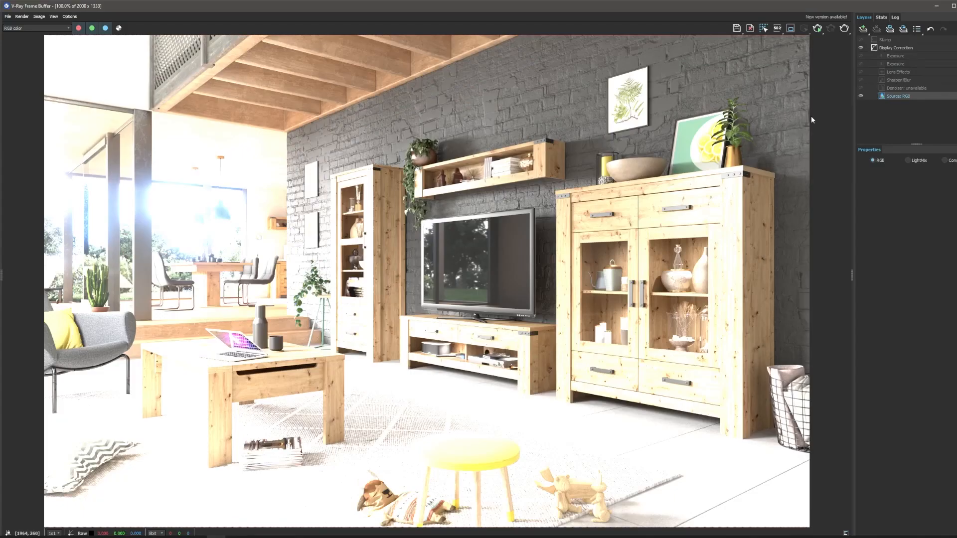
pyautogui.click(895, 63)
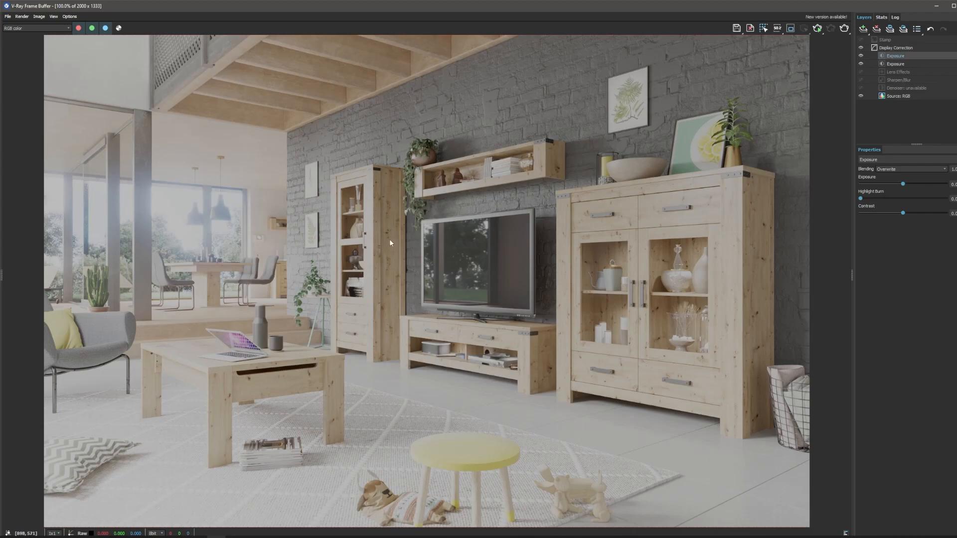
pyautogui.moveTo(382, 263)
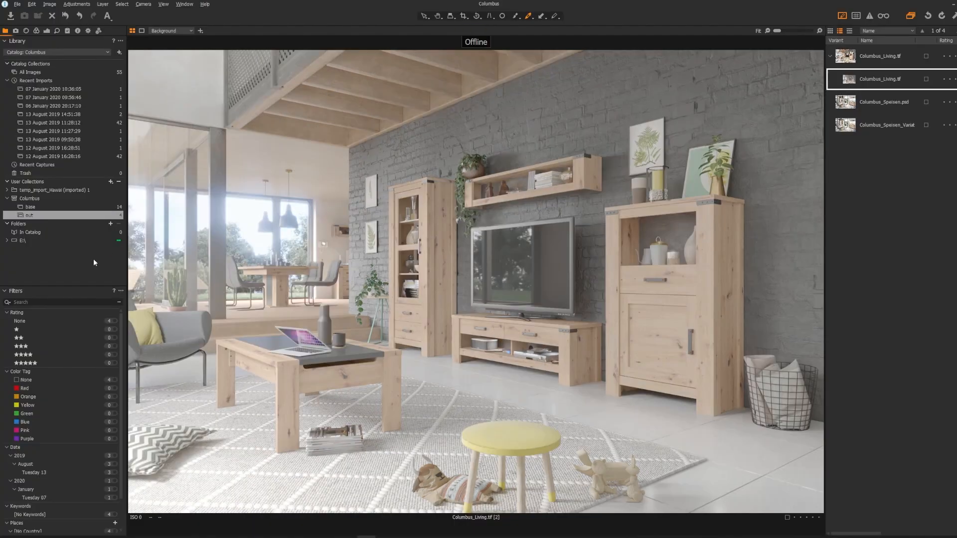
# Step: Bring up the image adjustment tools for a punchy clarity layer on the living-room image
pyautogui.click(56, 31)
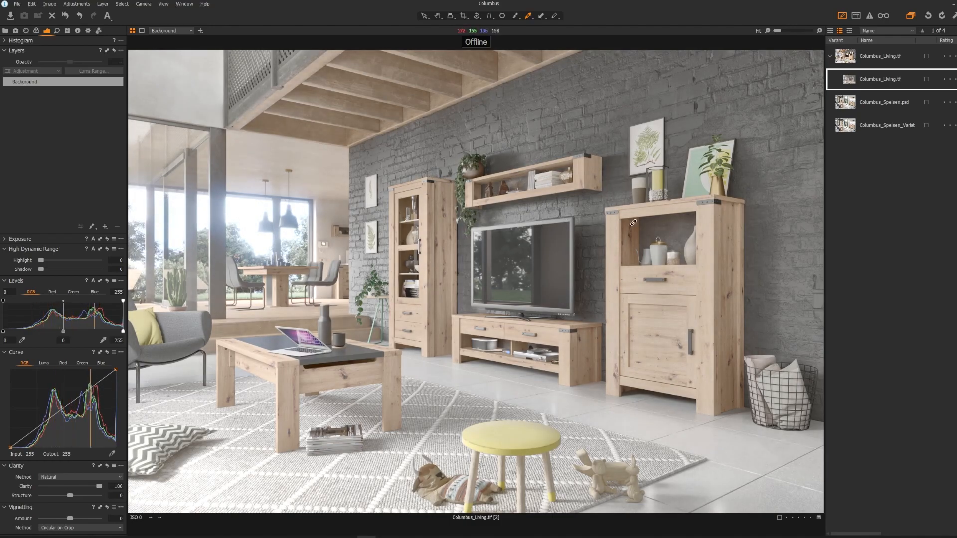
pyautogui.moveTo(448, 229)
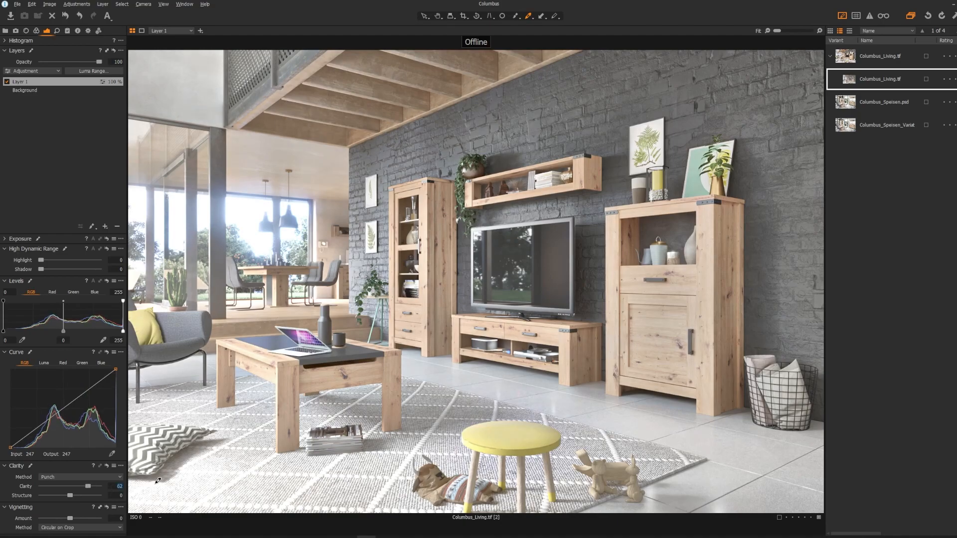
# Step: Add another adjustment layer and choose its Clarity method
pyautogui.click(105, 227)
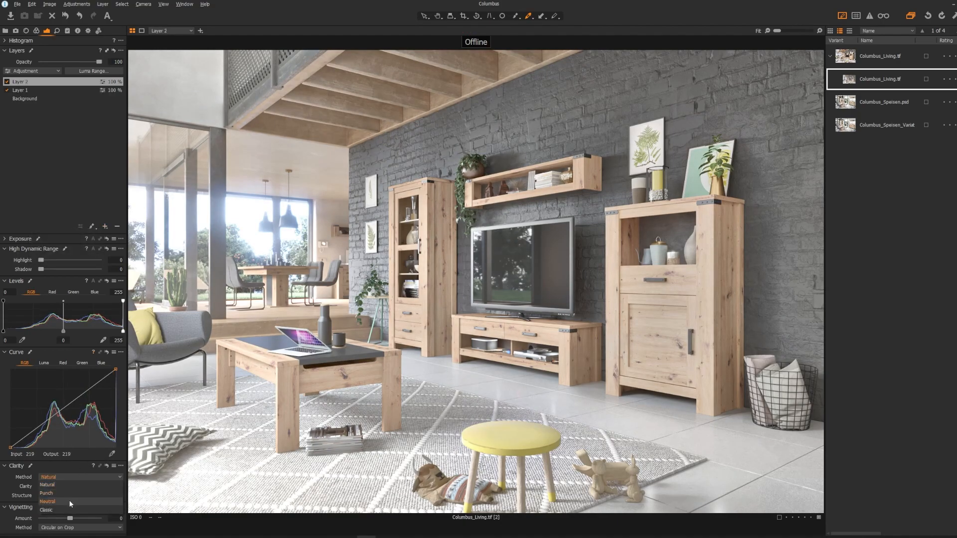
pyautogui.click(47, 501)
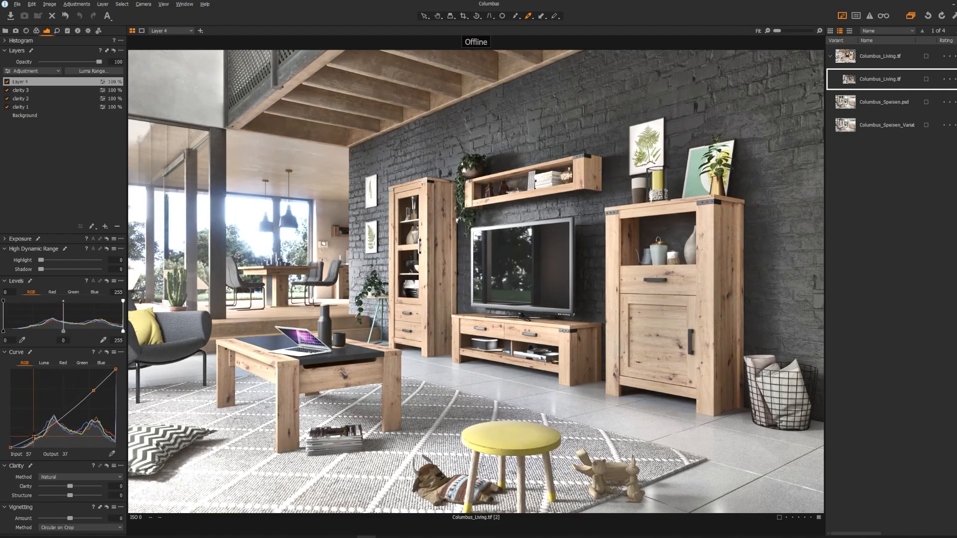
# Step: Insert a new layer above Background and rename it contrast
pyautogui.click(25, 116)
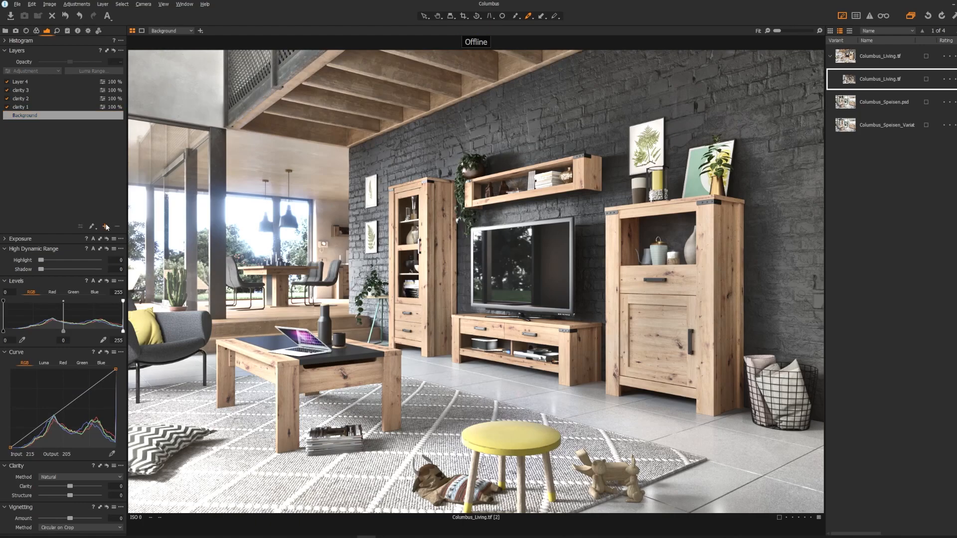
pyautogui.click(105, 226)
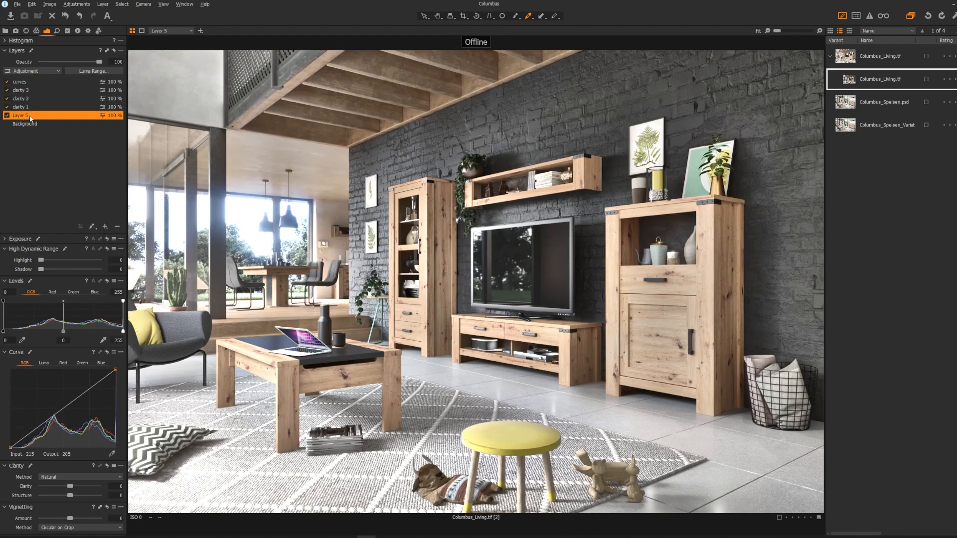
pyautogui.doubleClick(24, 116)
pyautogui.write('contrast')
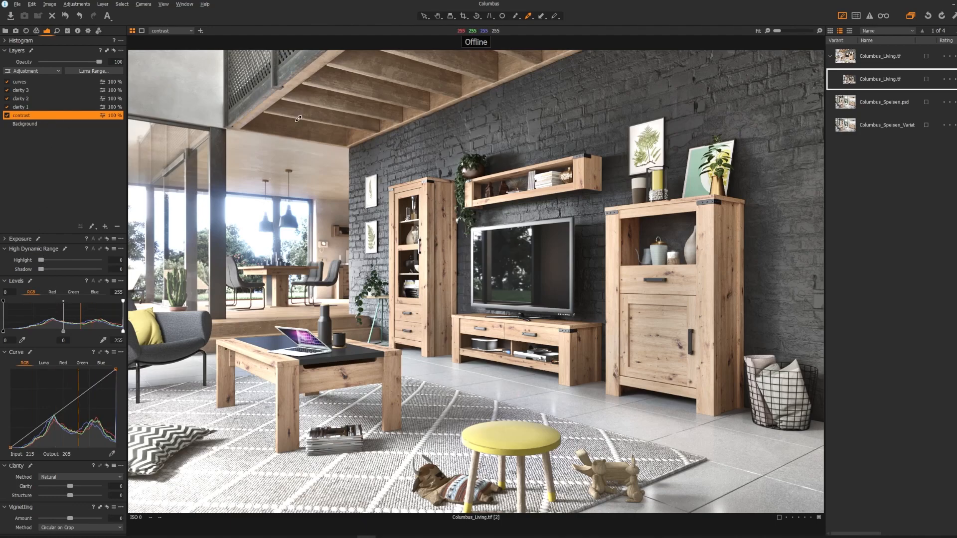
pyautogui.moveTo(430, 300)
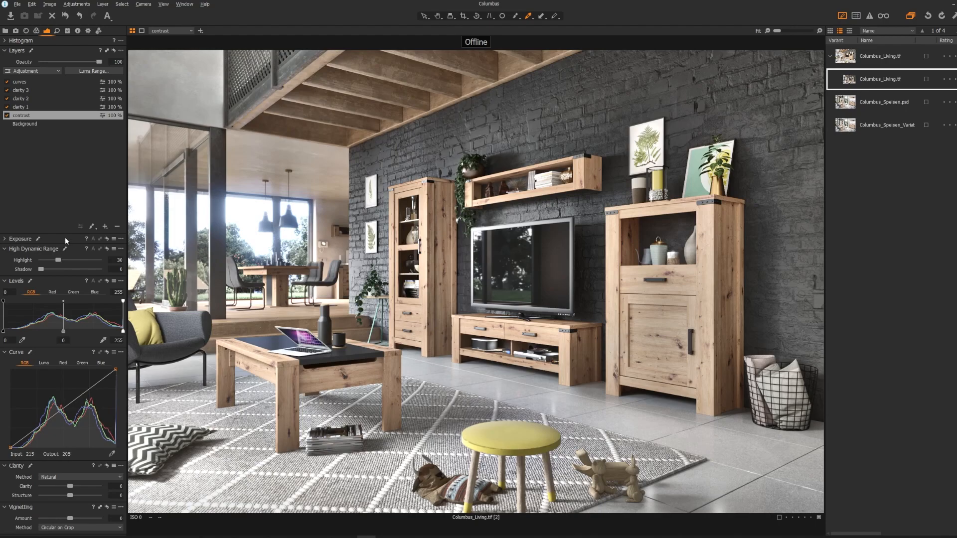
# Step: Refine the curves layer, then switch to the first Columbus_Living.tif variant
pyautogui.click(20, 81)
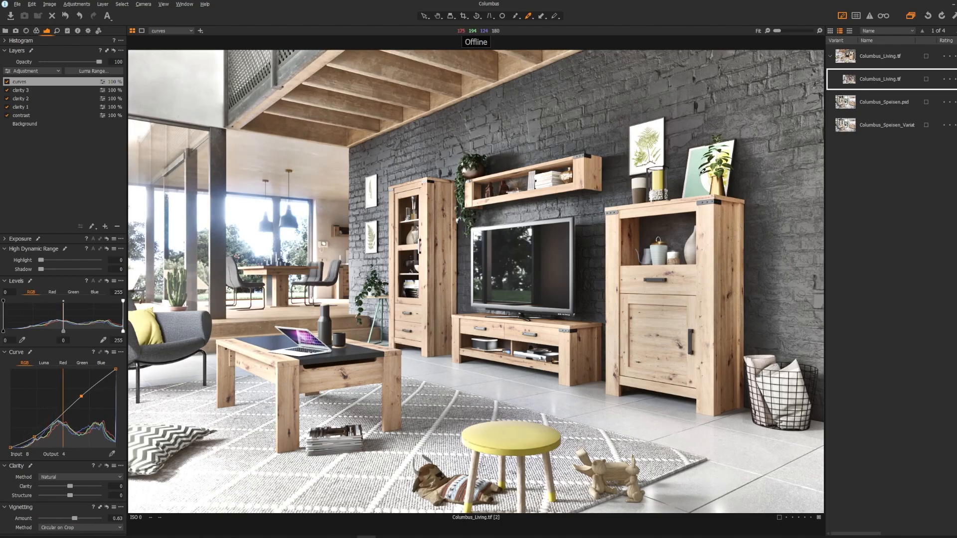
pyautogui.moveTo(671, 170)
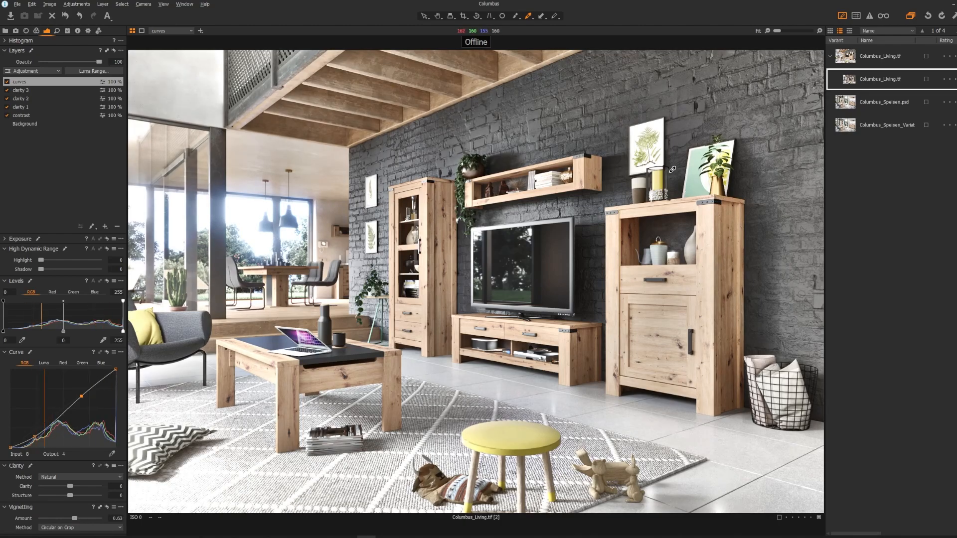
pyautogui.click(880, 55)
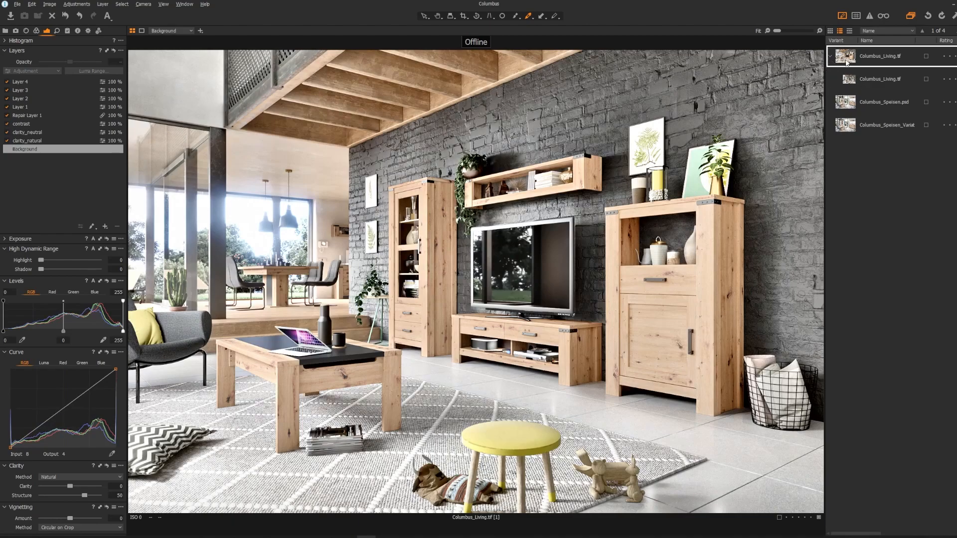
# Step: Expand the Exposure settings, then bring up the Free Photographic LUTs + V-Ray VFB Presets page
pyautogui.click(4, 239)
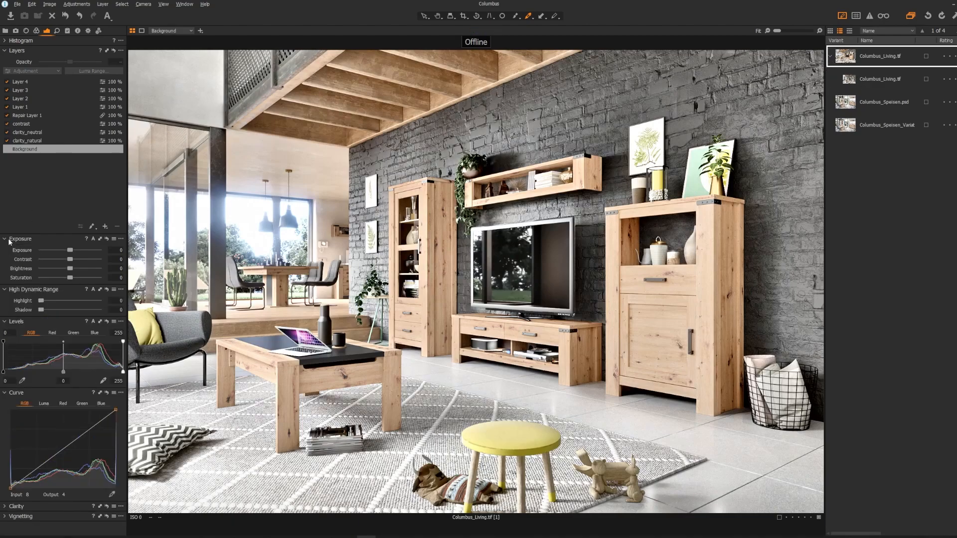
pyautogui.click(880, 79)
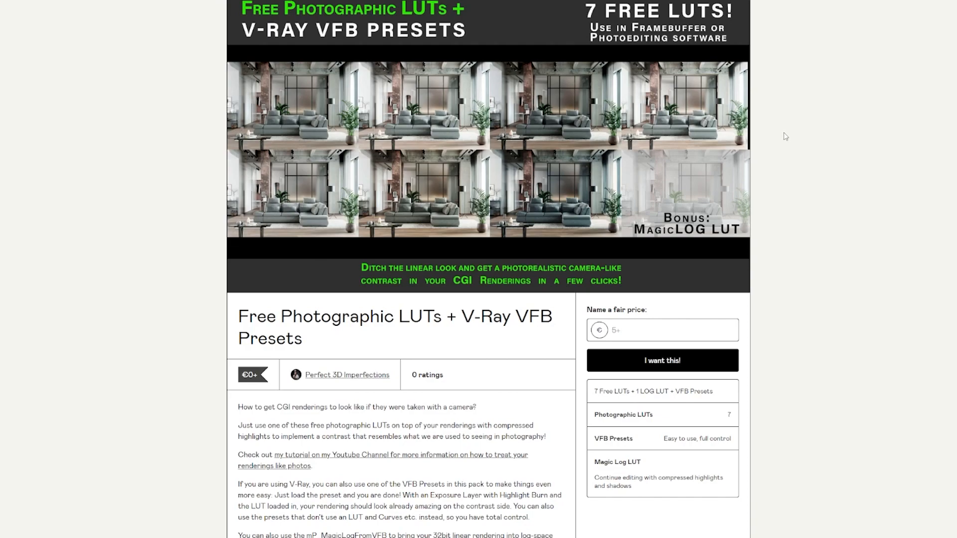
pyautogui.moveTo(872, 210)
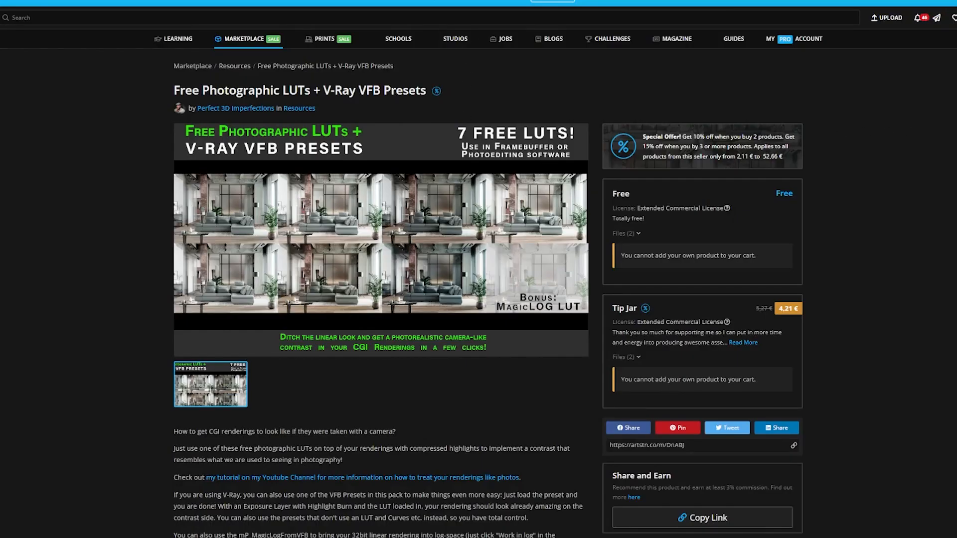
pyautogui.scroll(-3)
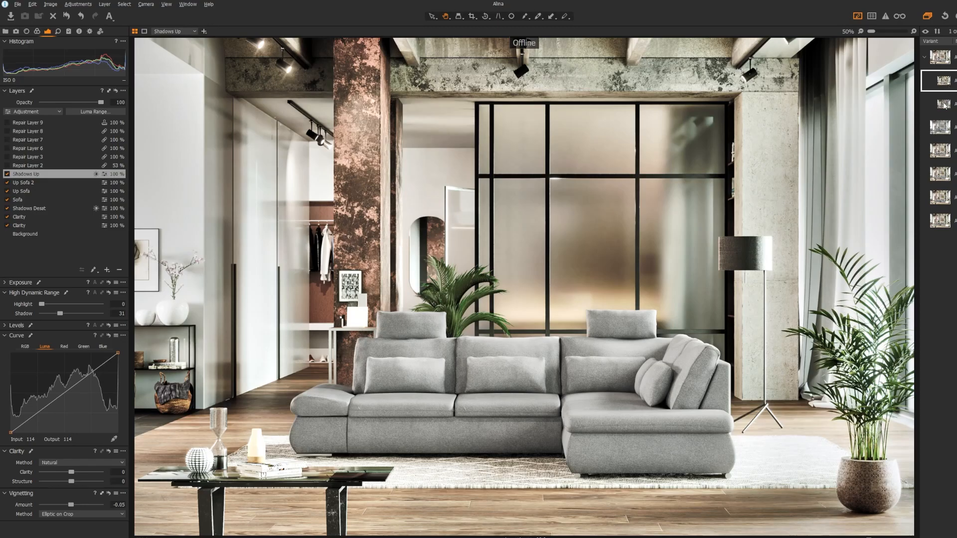
pyautogui.moveTo(929, 120)
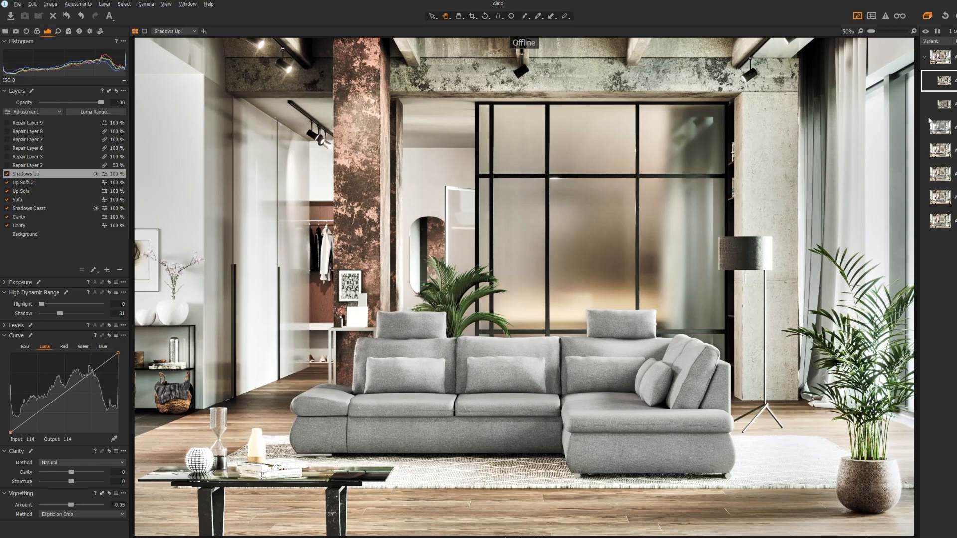